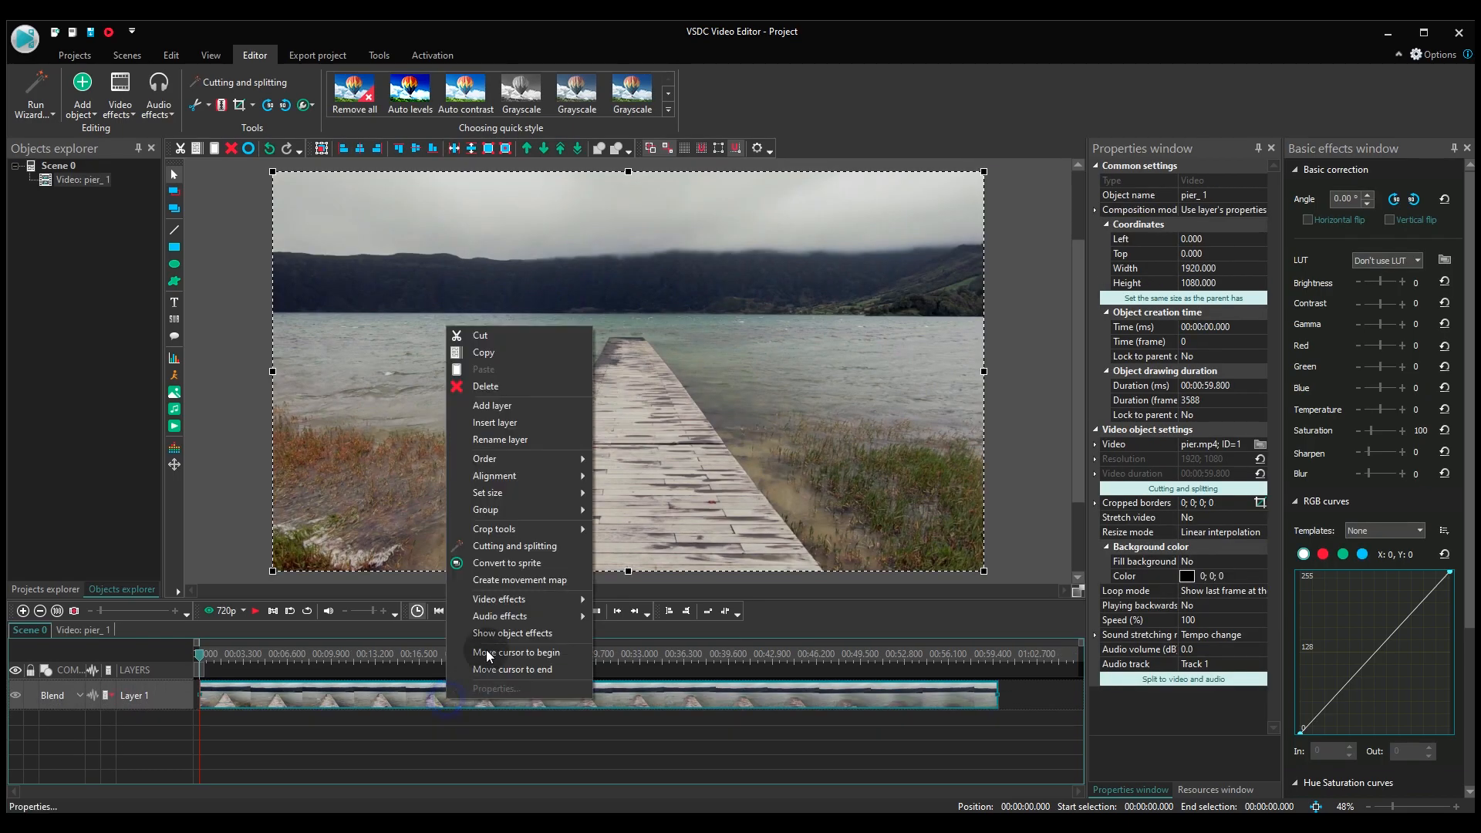
Step: Copy the pier clip and paste a duplicate after the original
{"action": "left_click", "coordinate": [512, 668]}
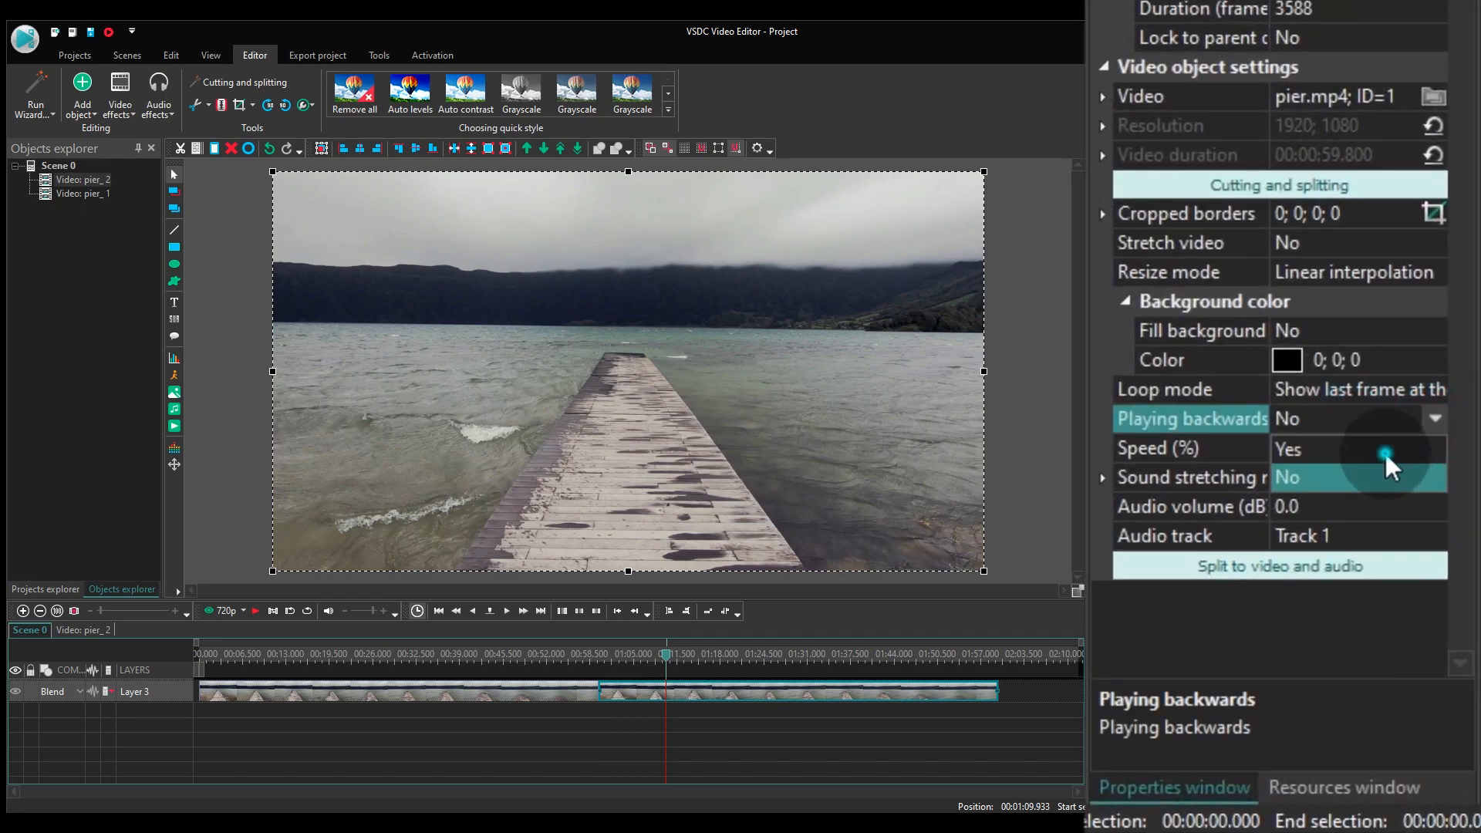
Step: Set the duplicate clip to play backwards at 1000% speed
{"action": "left_click", "coordinate": [1434, 418]}
{"action": "type", "text": "1000"}
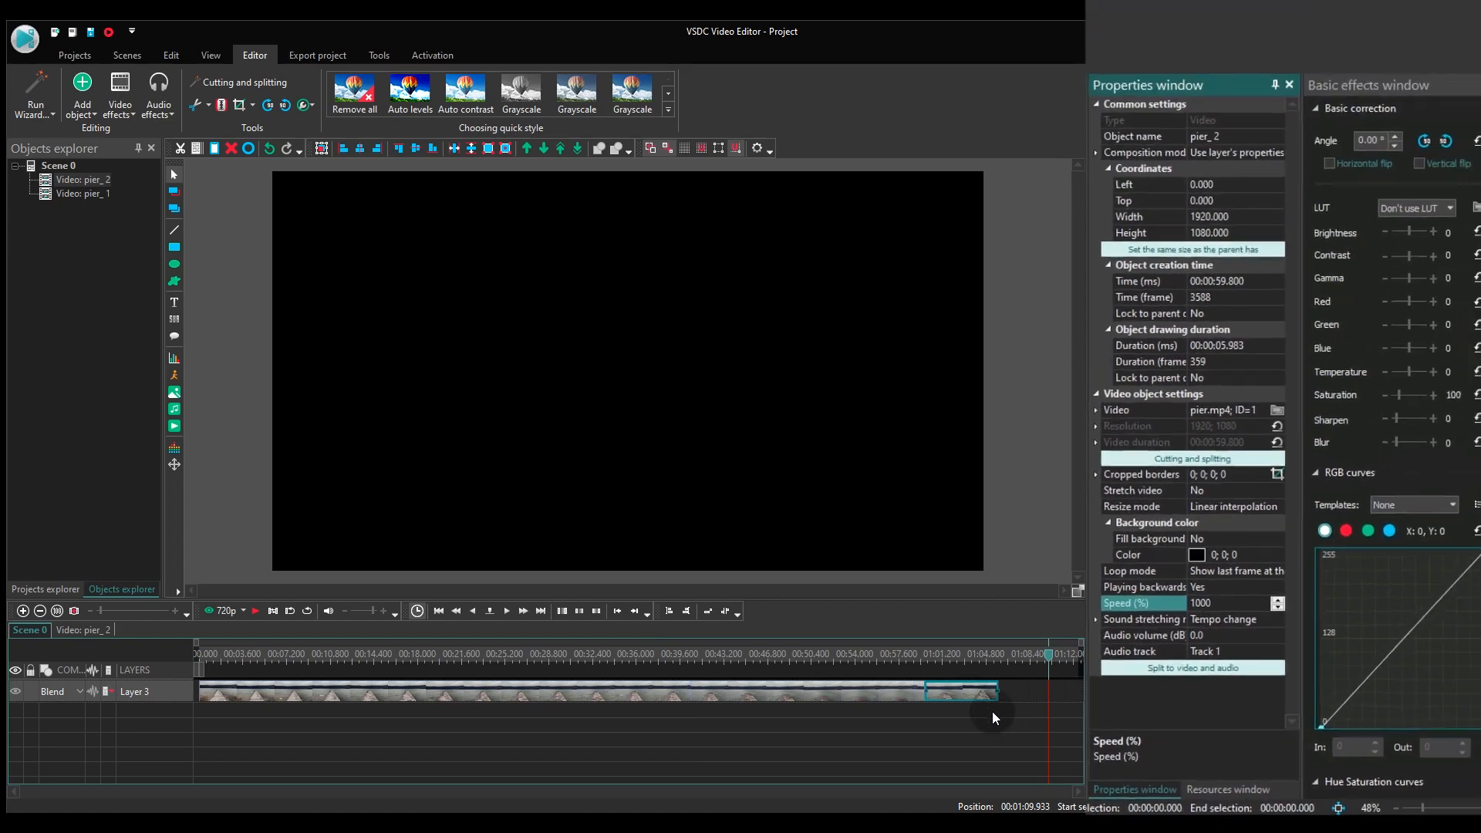
{"action": "left_click", "coordinate": [831, 655]}
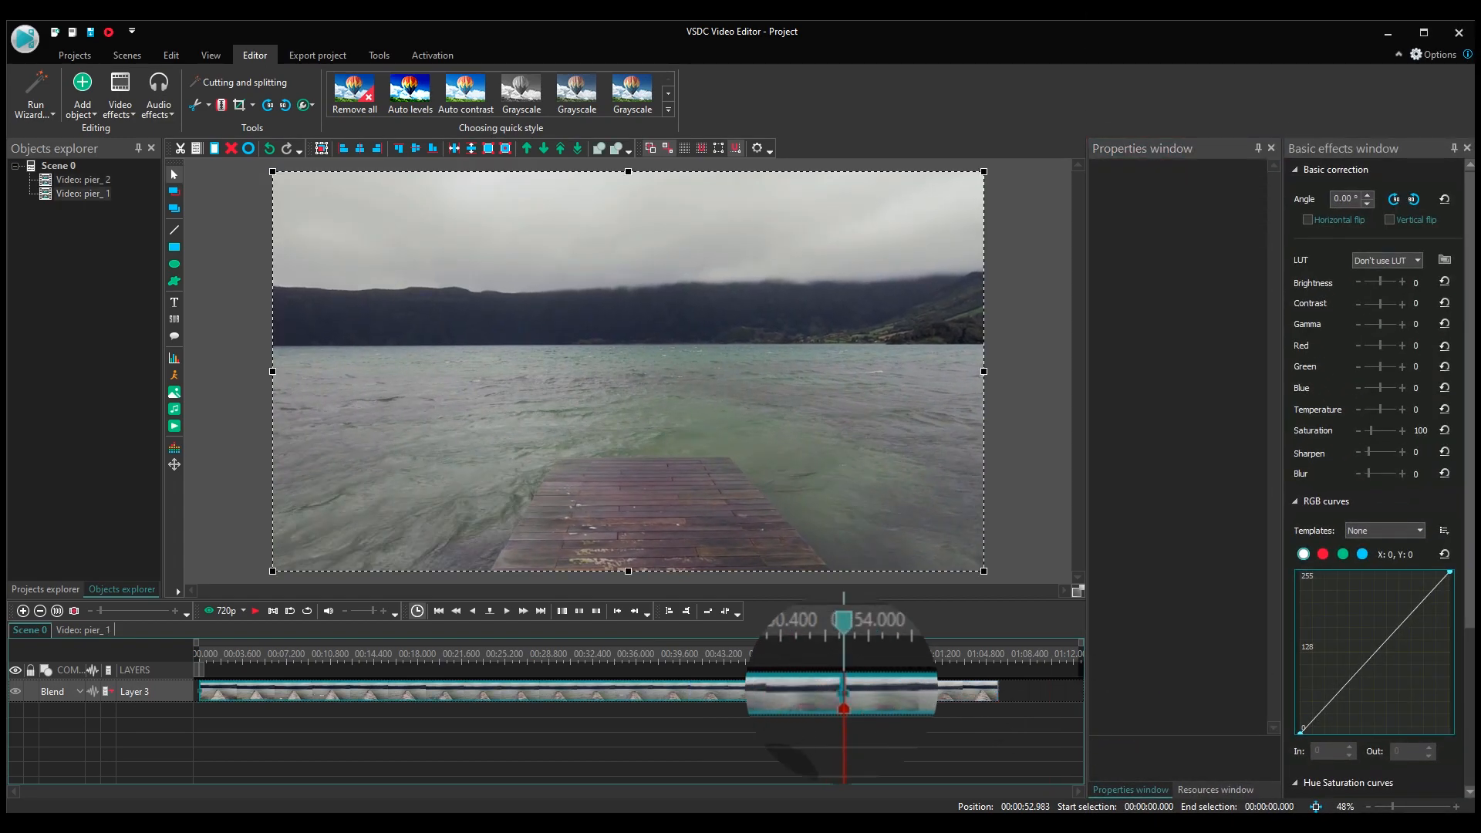
Step: Move the reversed clip into the original footage around 7 s, splitting it
{"action": "left_click", "coordinate": [387, 691]}
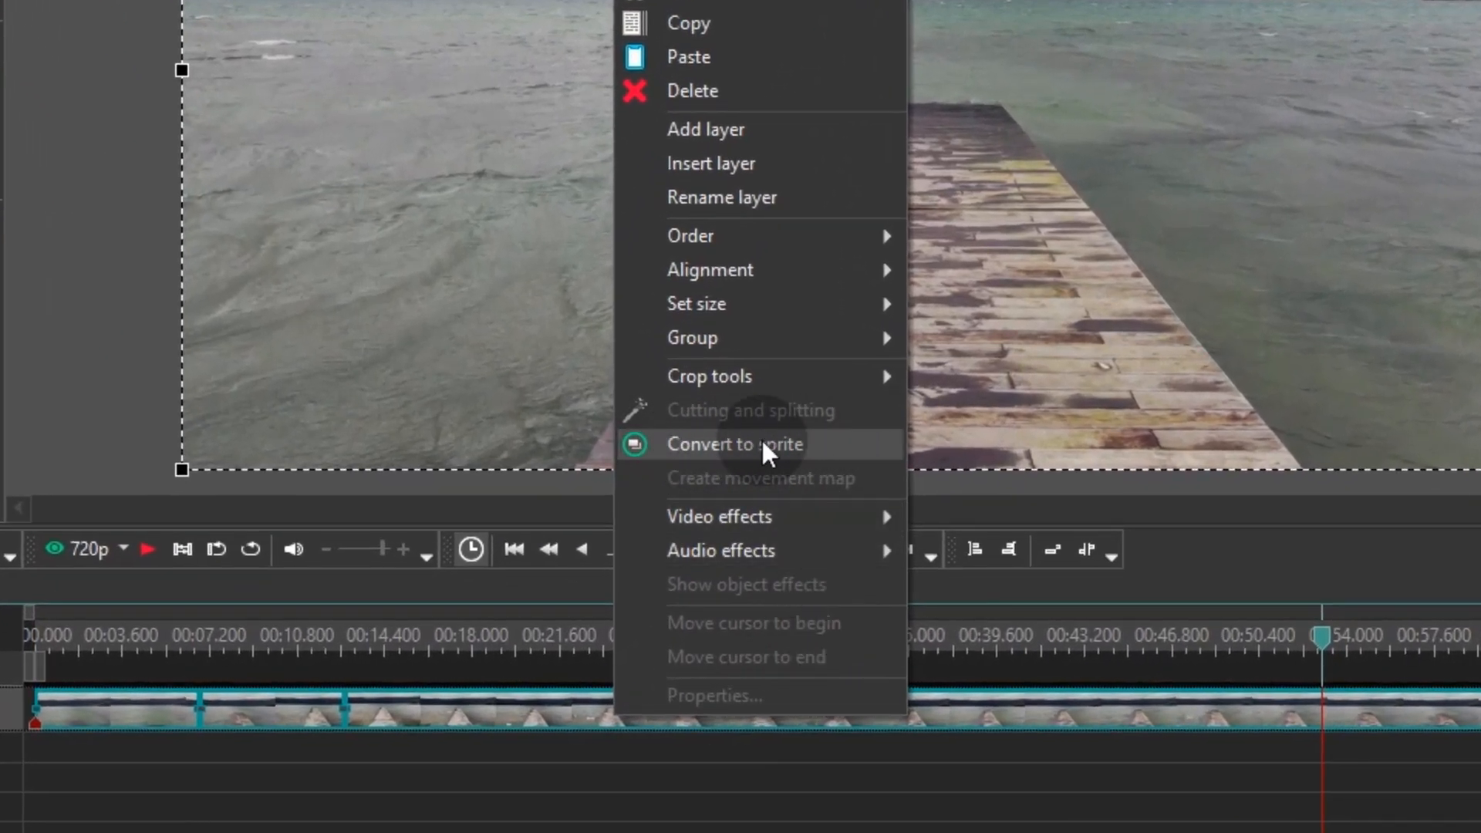
Step: Convert the three pier clips to Sprite 1 and select pier_2 inside it
{"action": "left_click", "coordinate": [735, 444]}
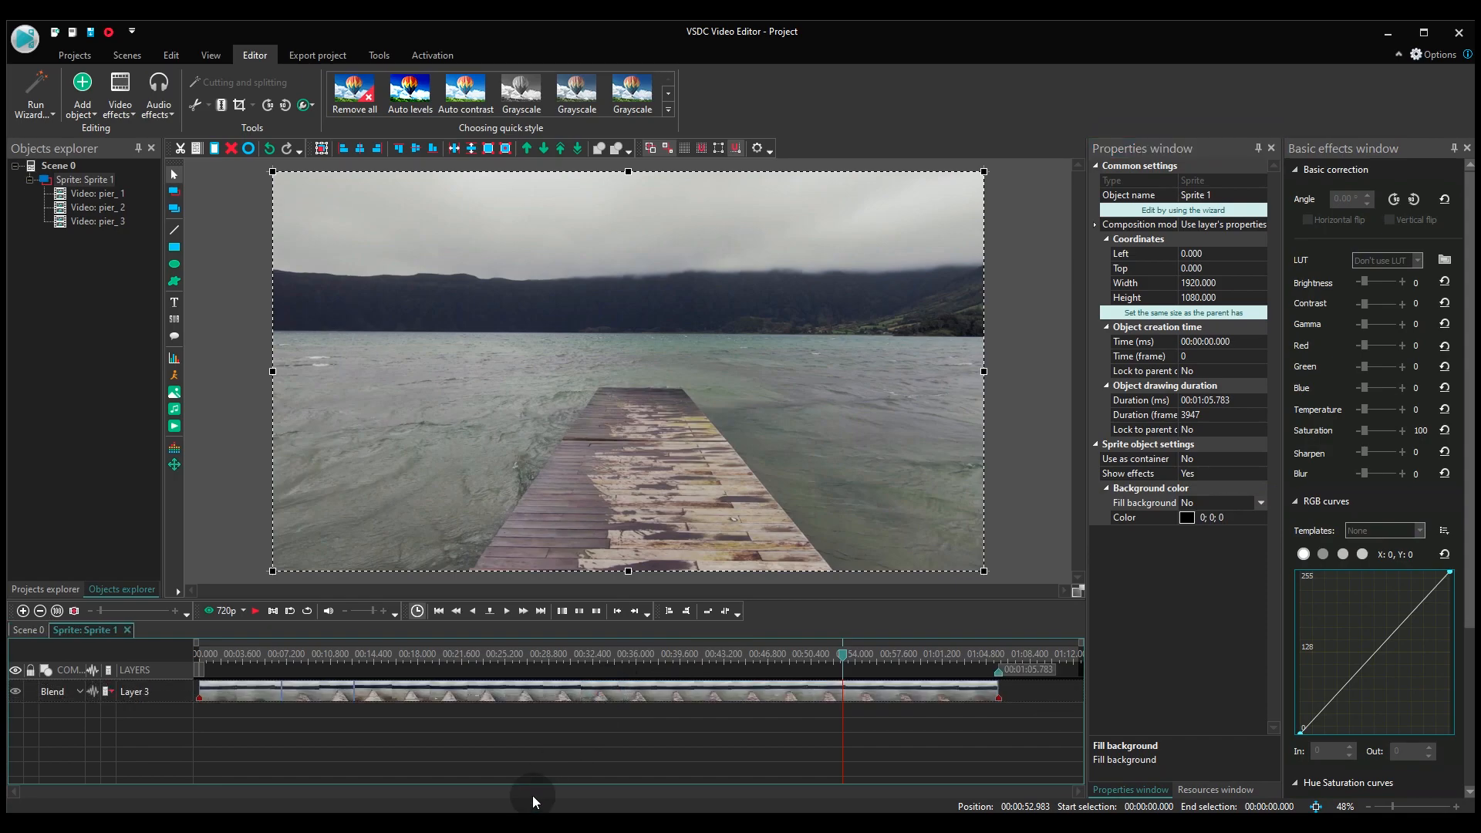
{"action": "left_click", "coordinate": [307, 695]}
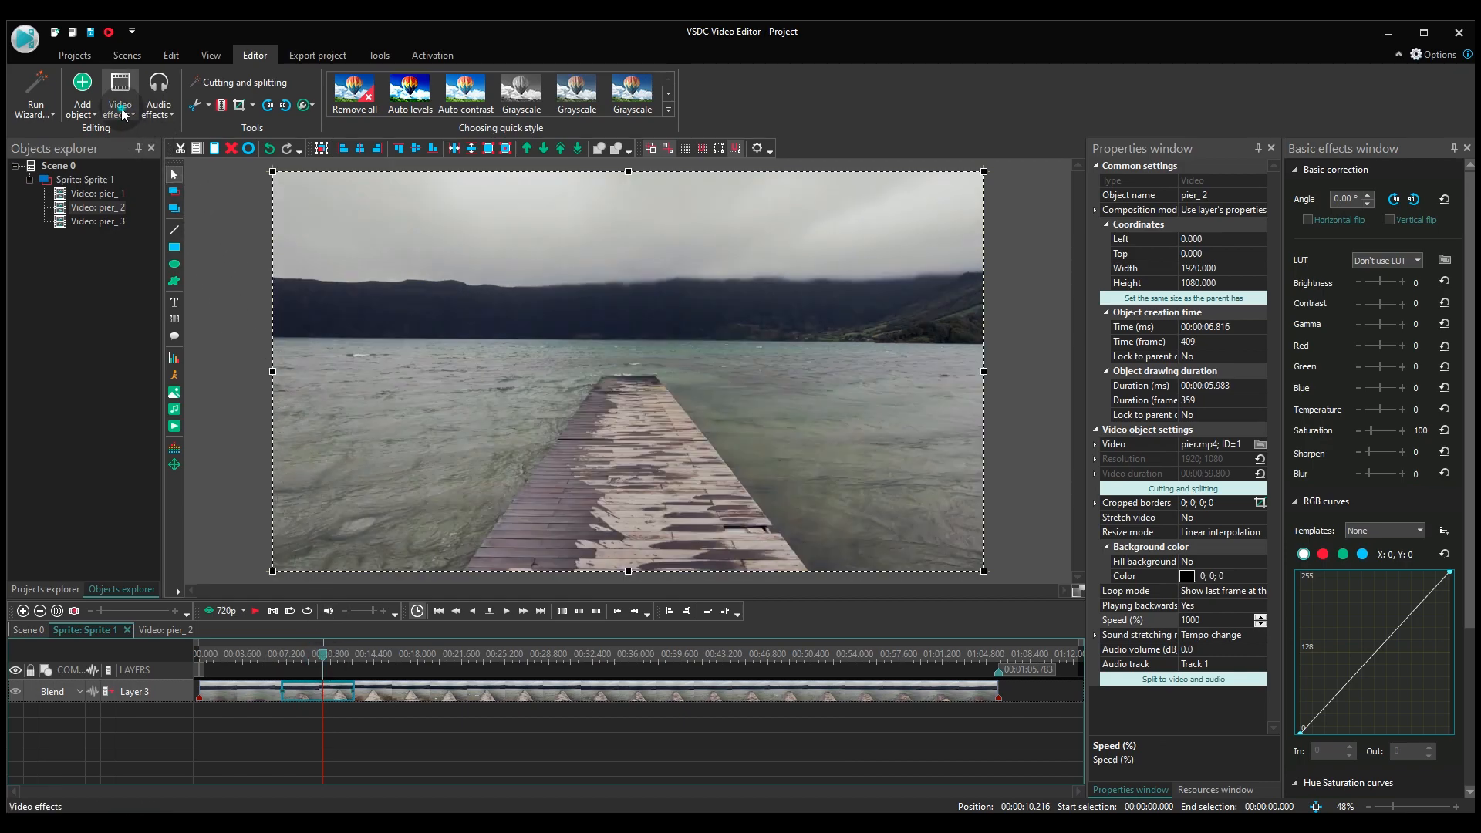
Step: Add a Glitch video effect to the sprite, spanning the reversed clip
{"action": "left_click", "coordinate": [119, 94]}
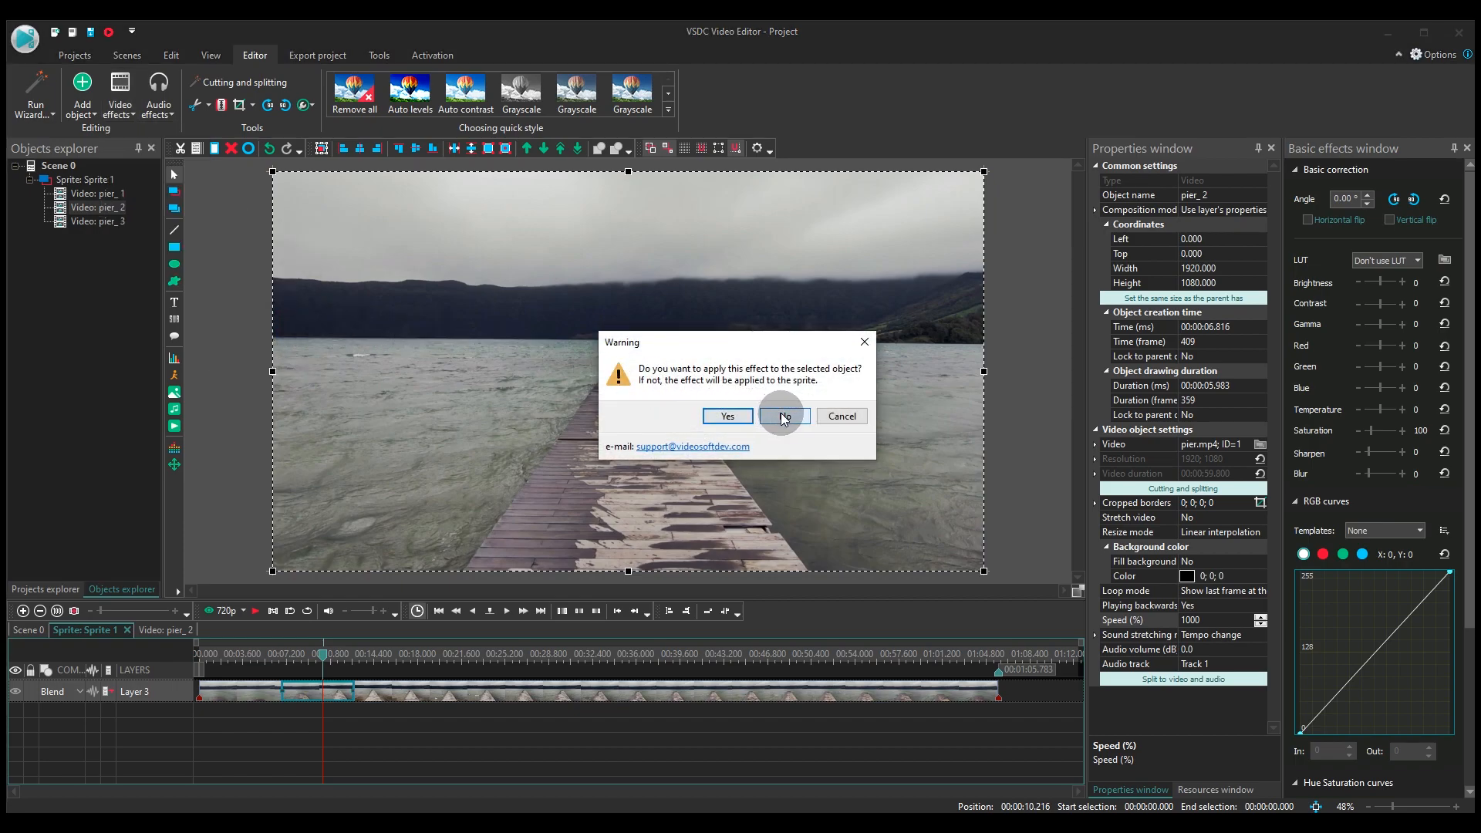
{"action": "left_click", "coordinate": [782, 416]}
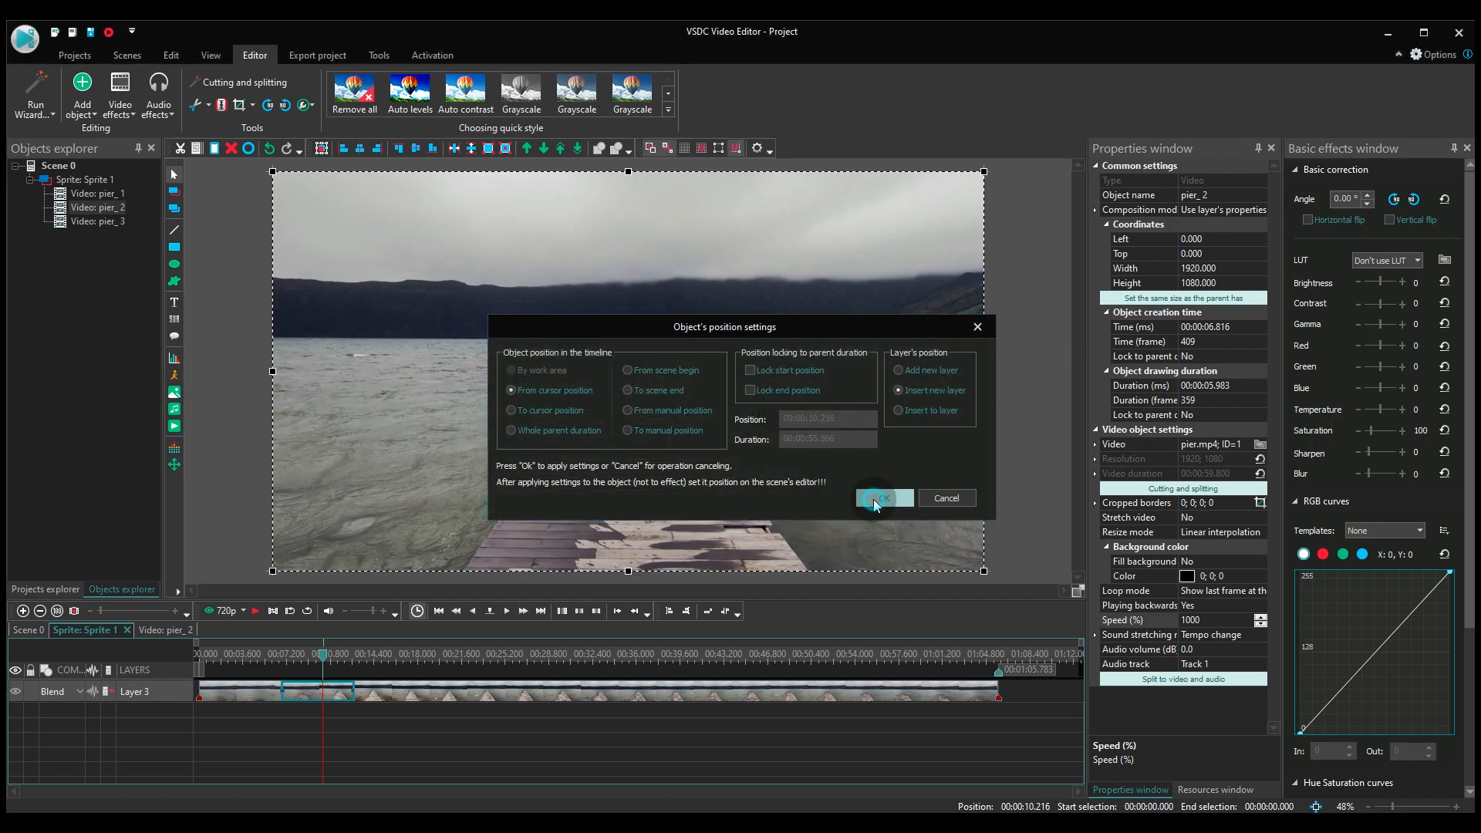
{"action": "left_click", "coordinate": [878, 497]}
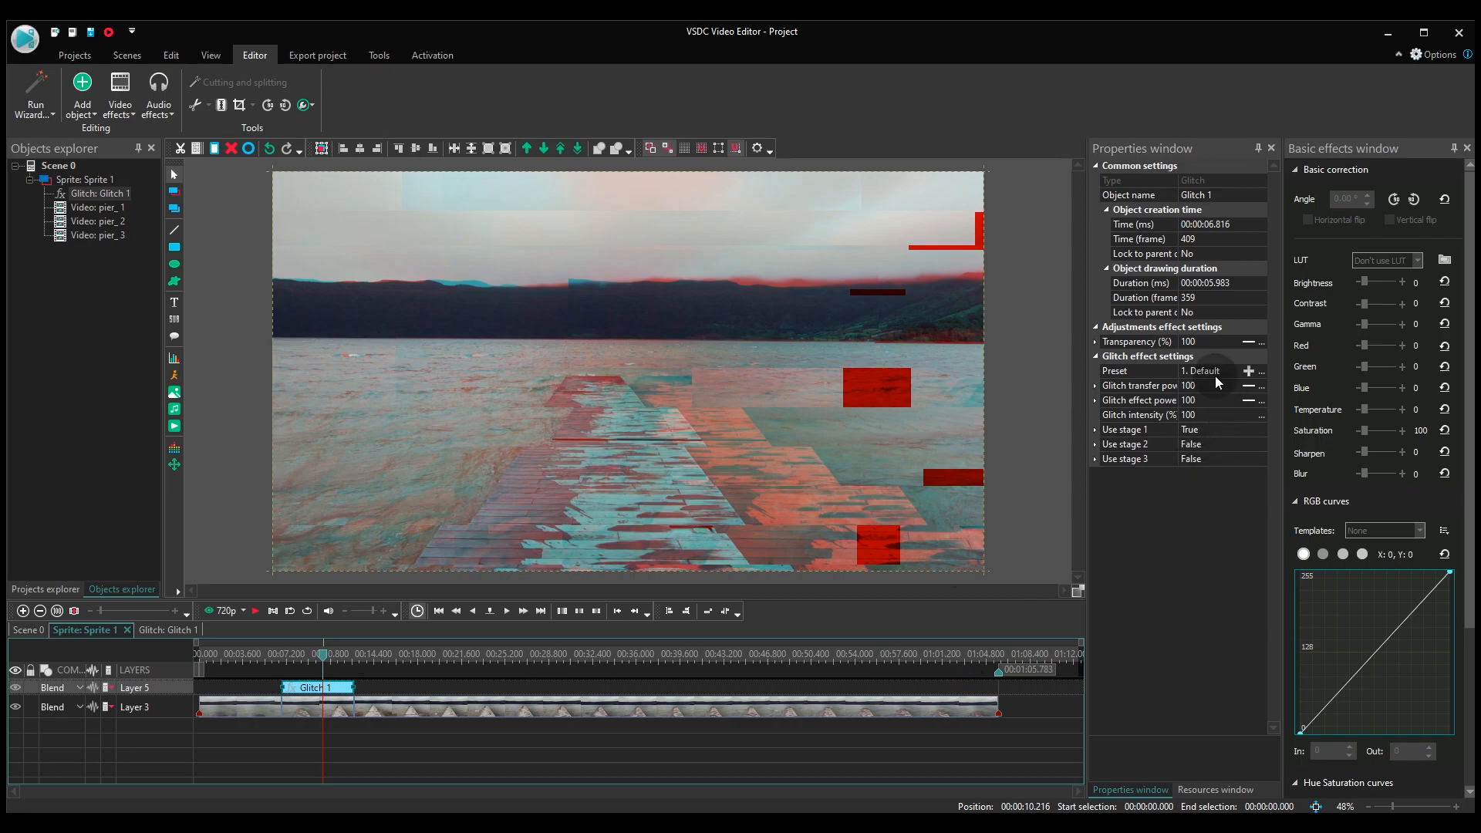
Step: Set the glitch effect's preset to 8. Minor Damage
{"action": "left_click", "coordinate": [1234, 370]}
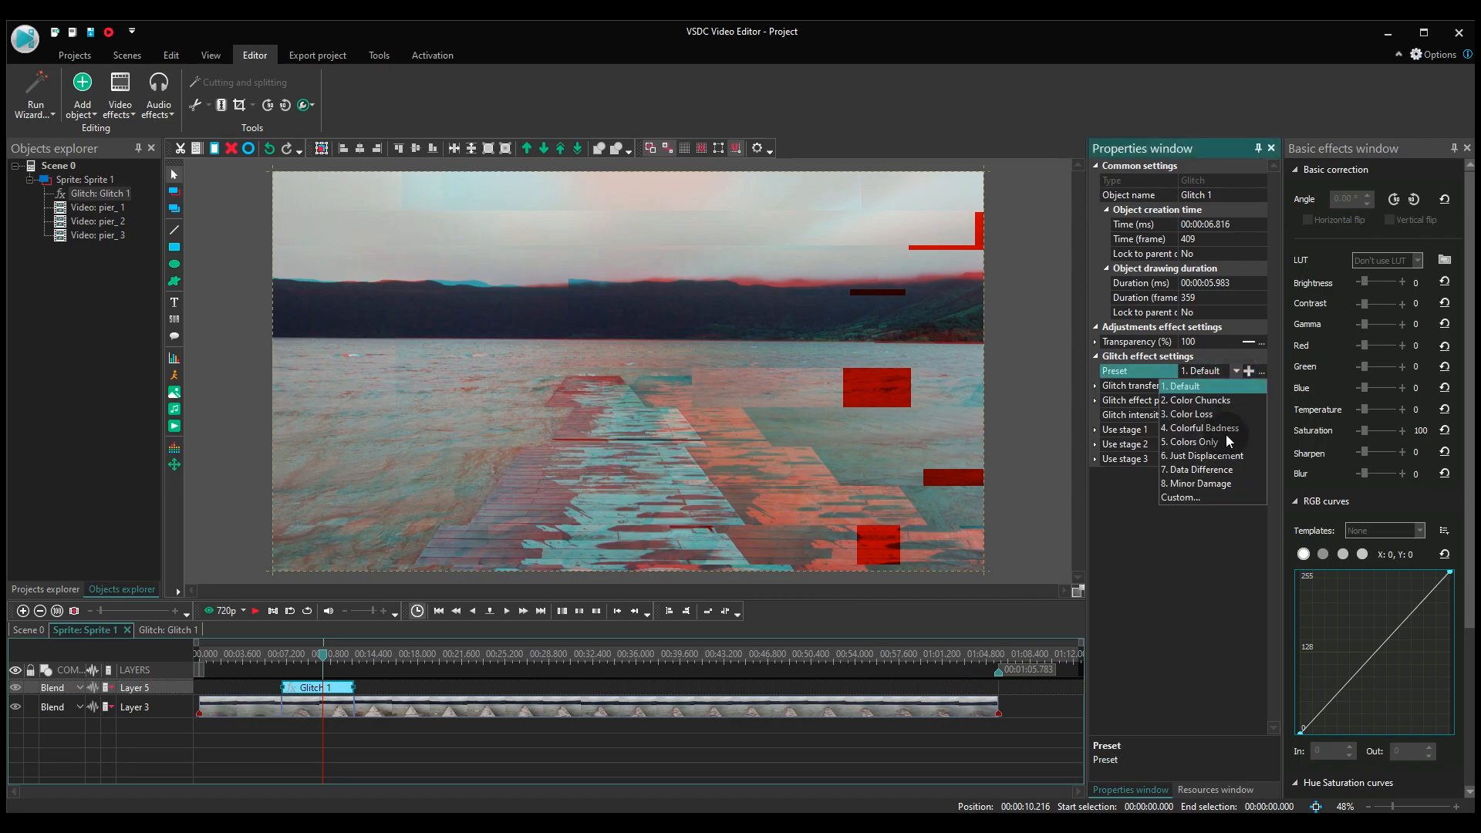
{"action": "left_click", "coordinate": [1202, 483]}
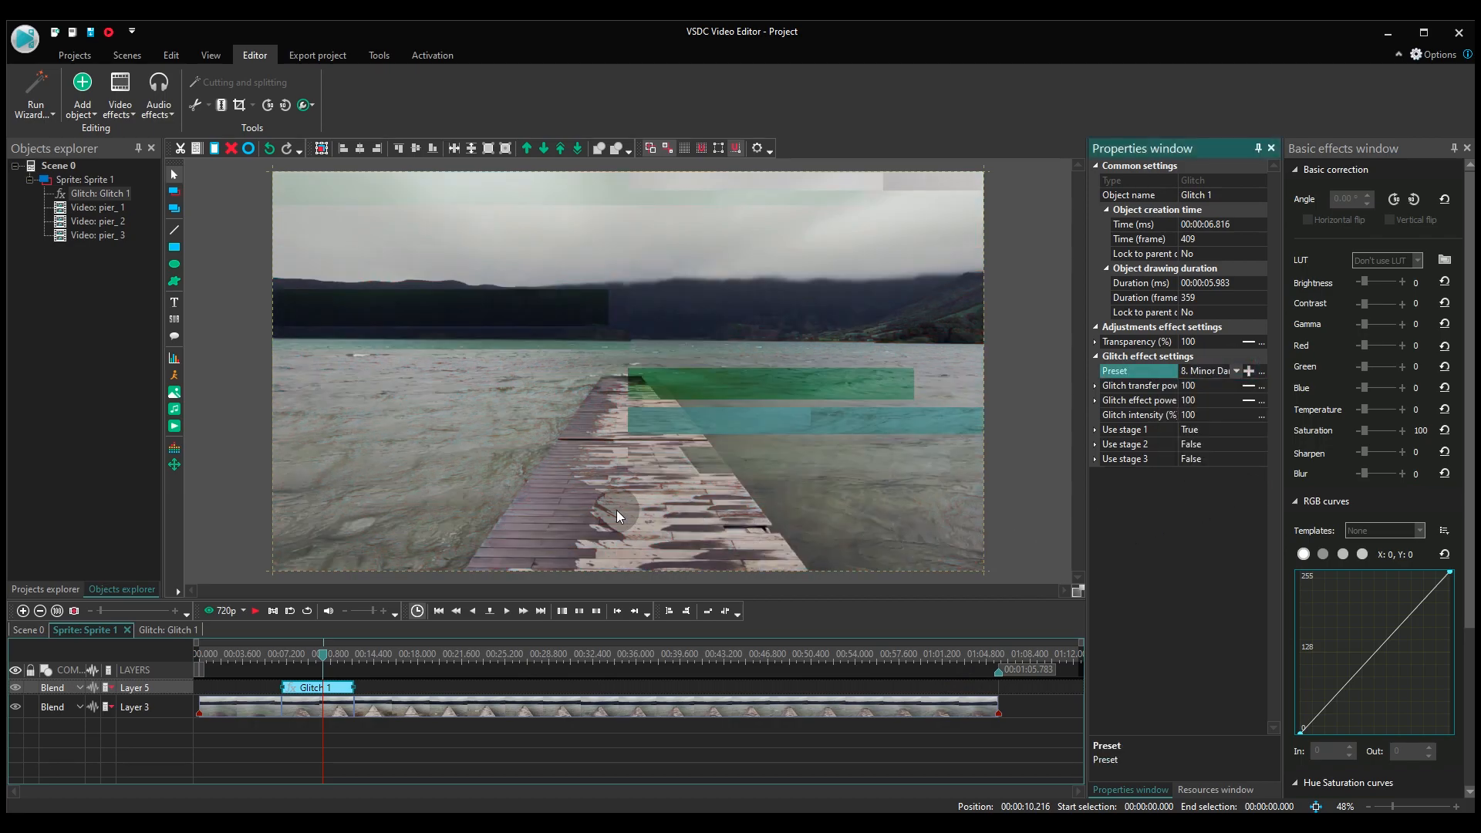
{"action": "left_click", "coordinate": [173, 304]}
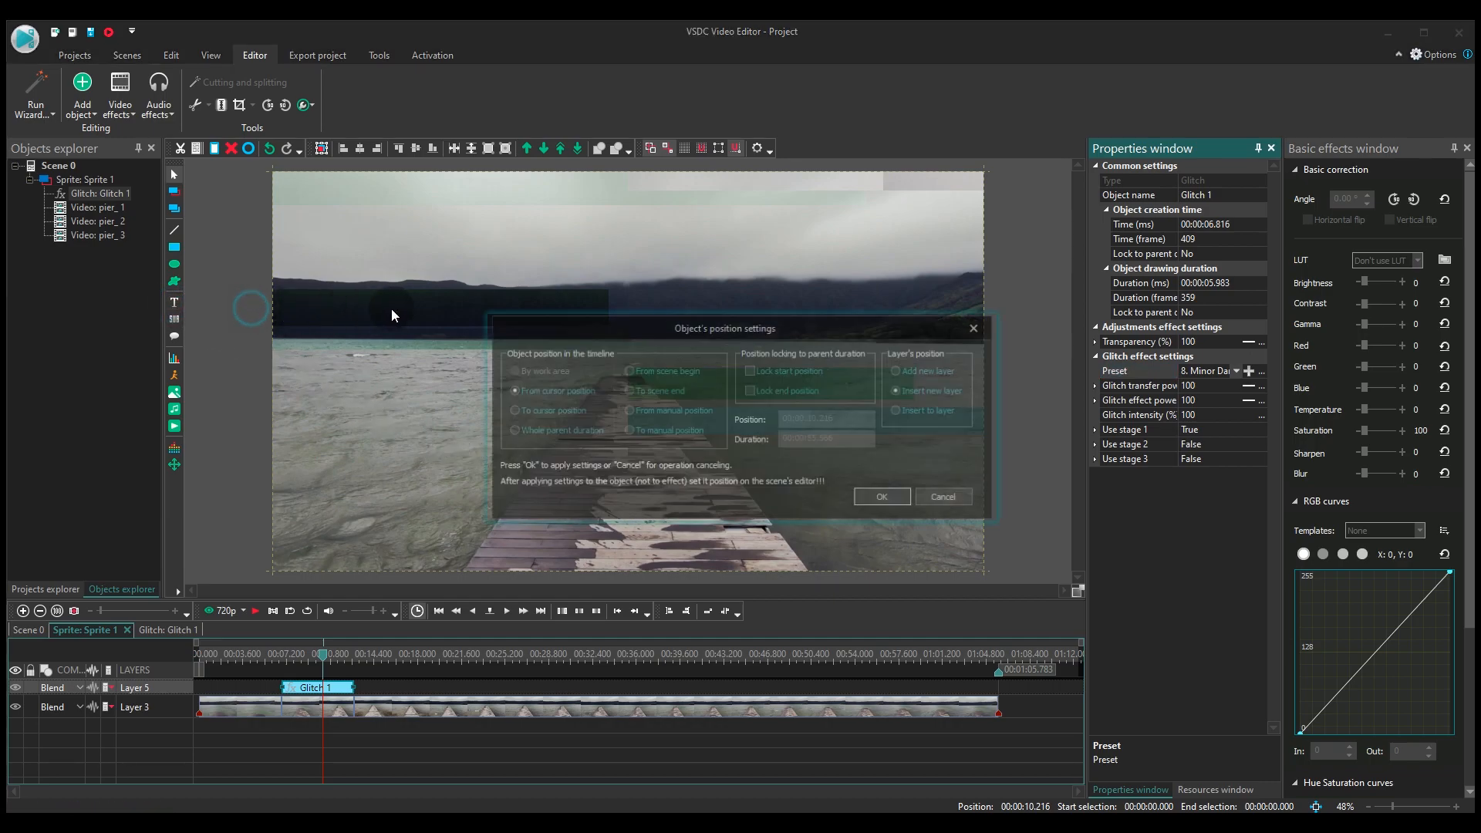
Step: Place white 'REW <<' text in the upper-left, resizing its text box
{"action": "left_click", "coordinate": [879, 496]}
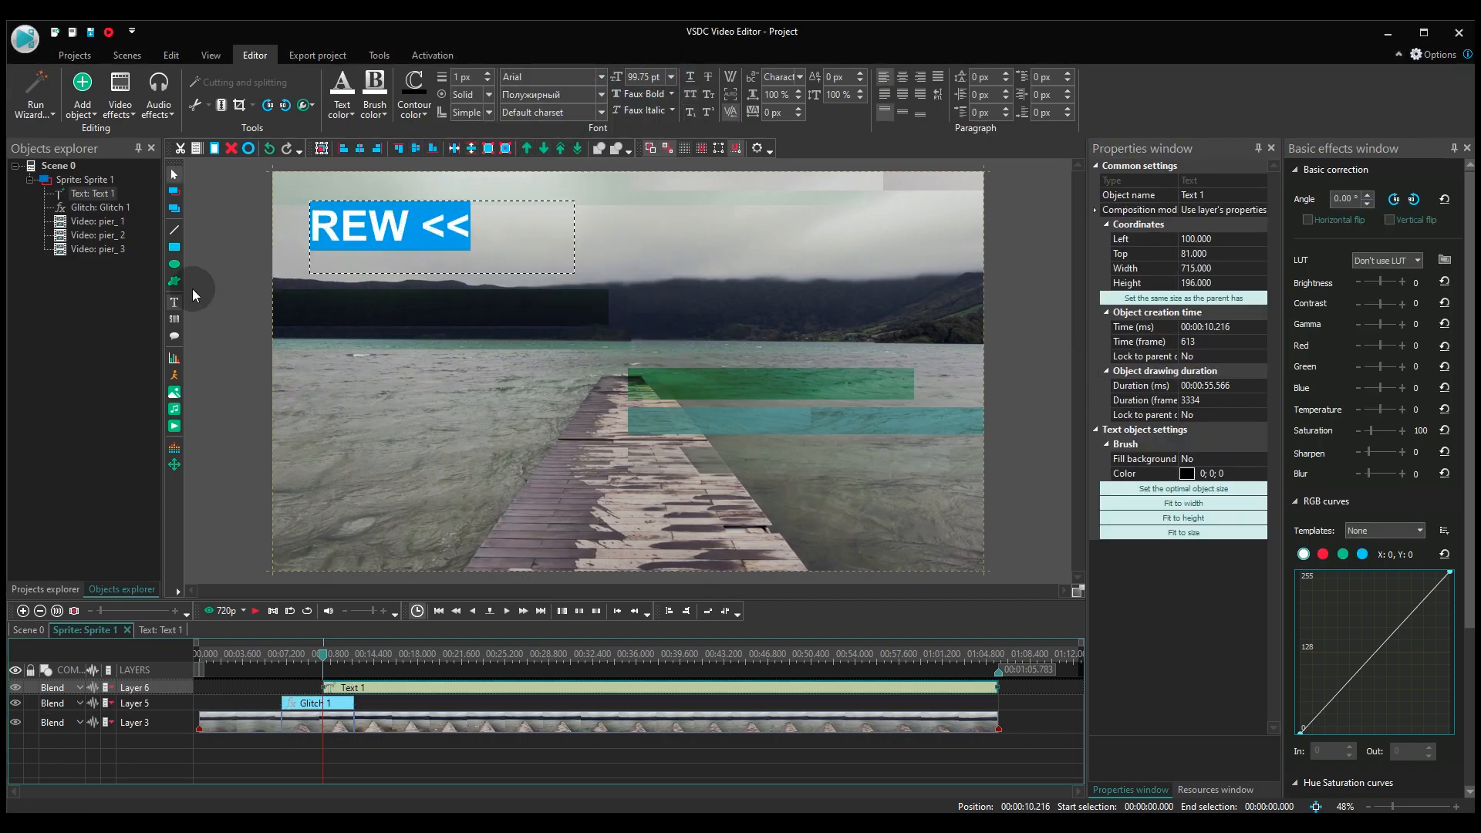
{"action": "left_click_drag", "start_coordinate": [572, 236], "coordinate": [497, 236]}
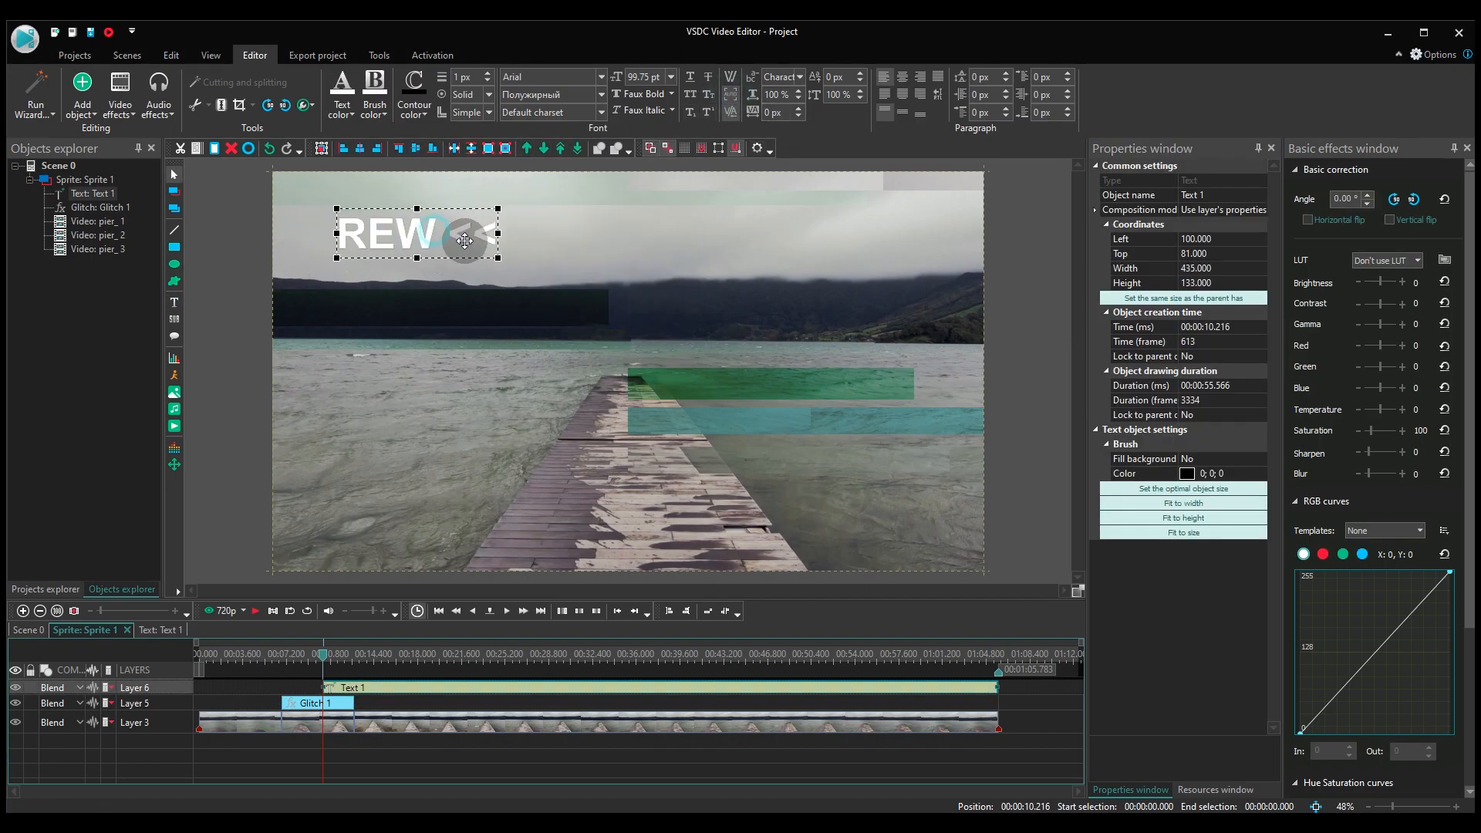
{"action": "left_click_drag", "start_coordinate": [462, 239], "coordinate": [411, 239]}
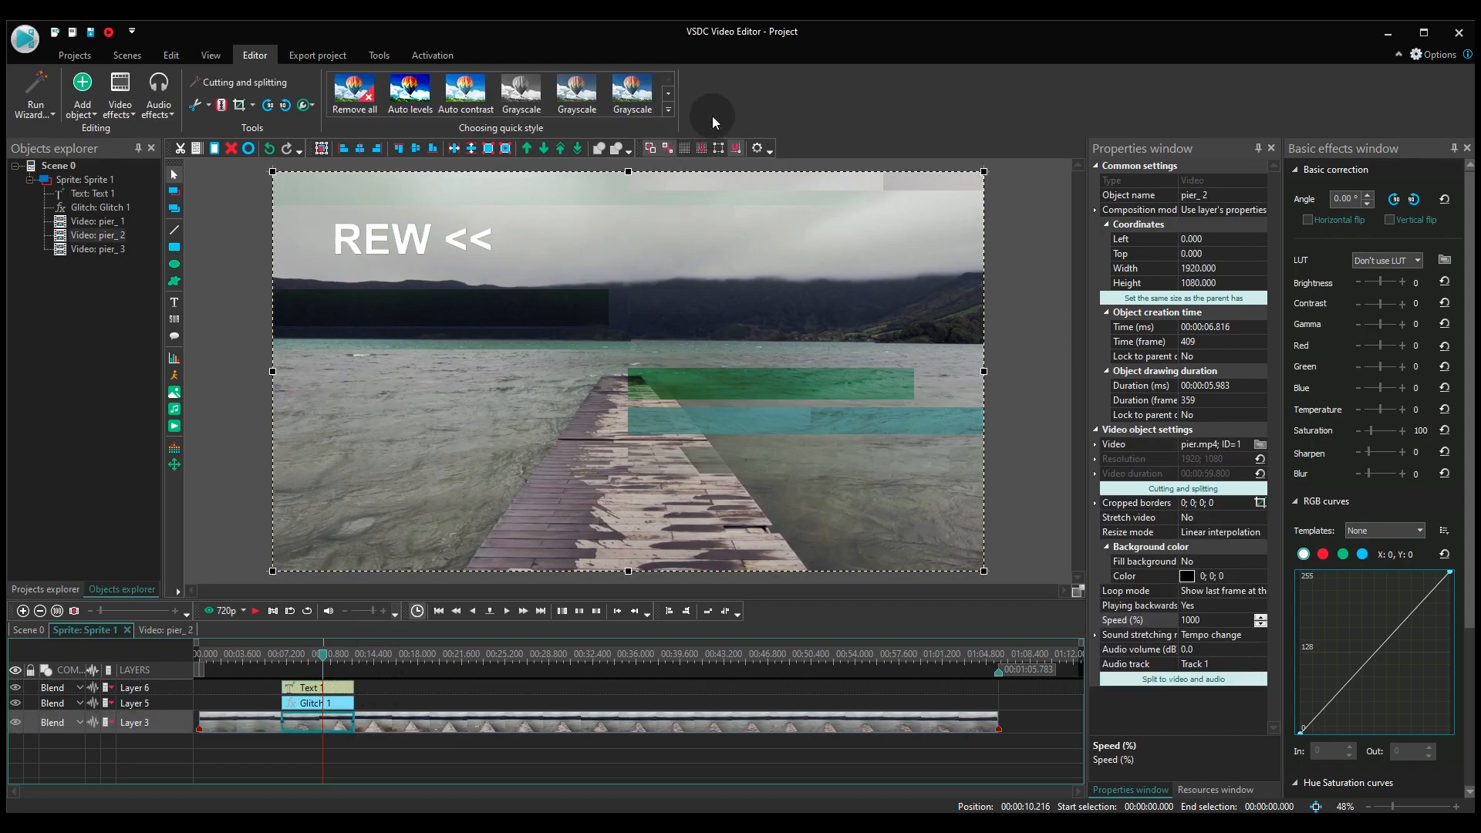
Step: Expand the quick style gallery for pier_2 and scroll to User's styles
{"action": "left_click", "coordinate": [668, 110]}
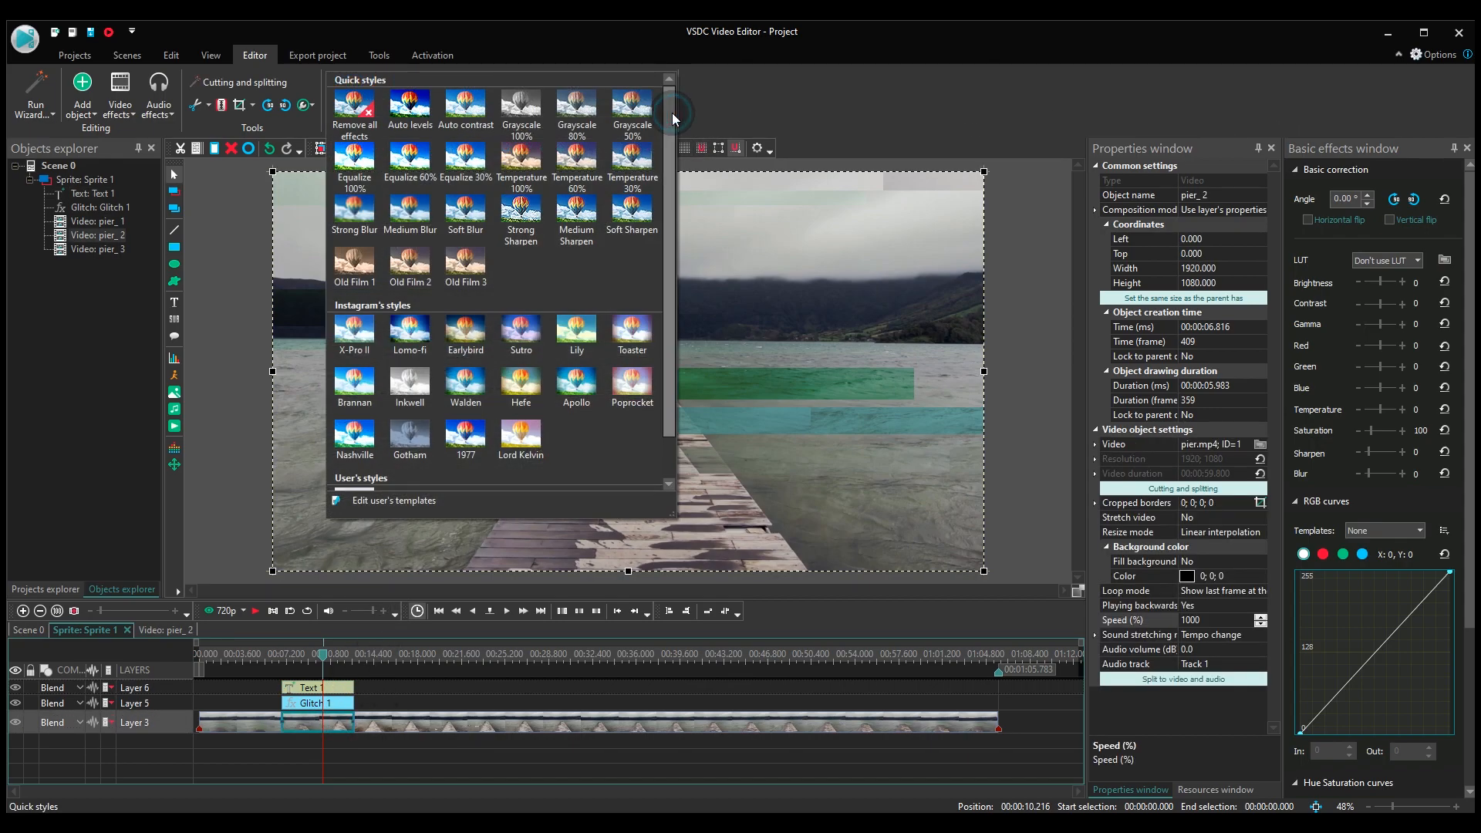
{"action": "scroll", "scroll_direction": "down", "scroll_amount": 3}
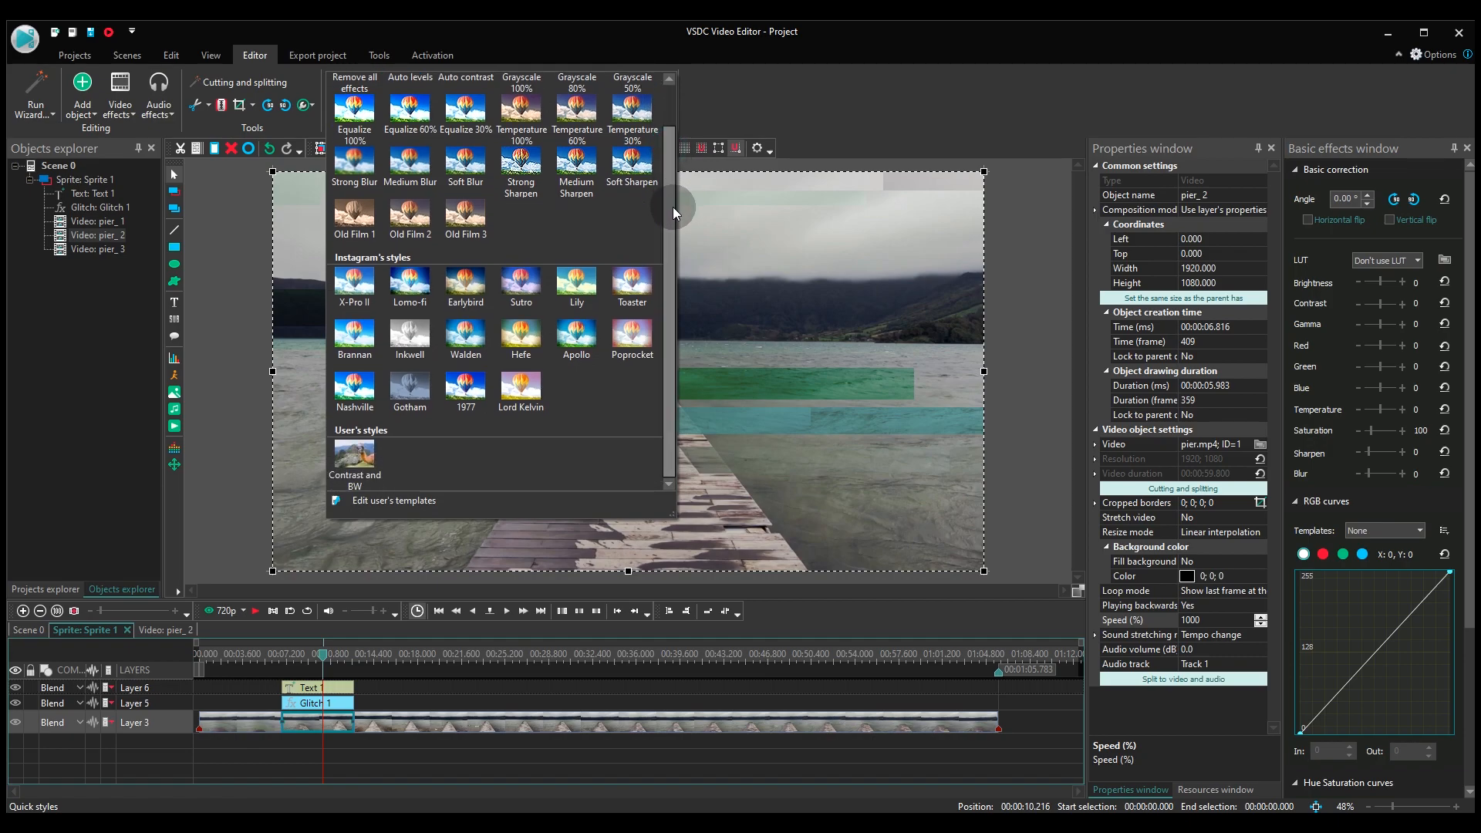